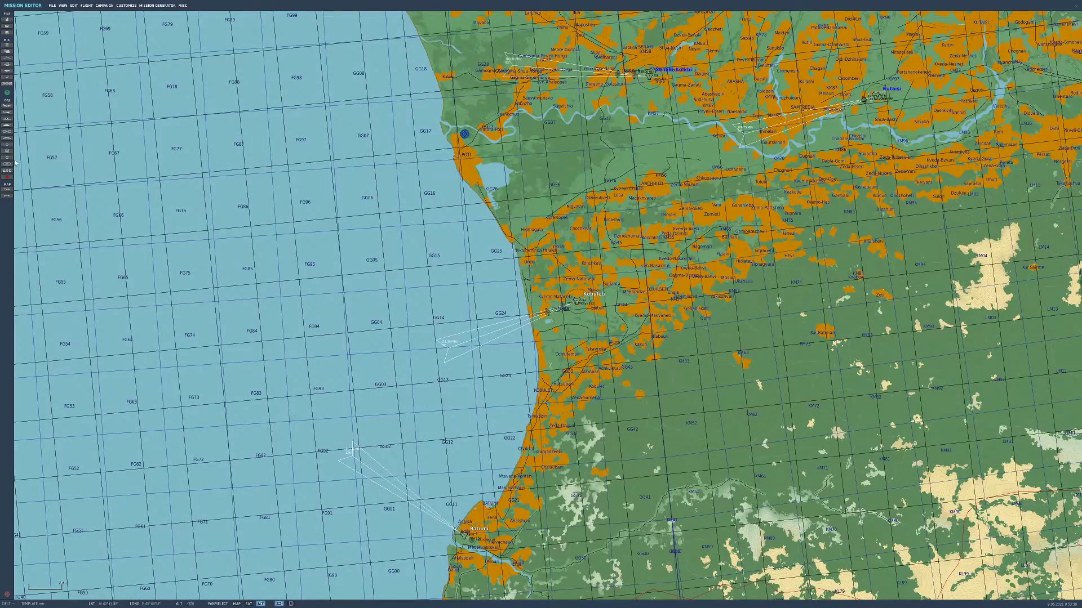
Step: Place a USA Arleigh Burke IIA destroyer group at sea near GG12 with a northbound route
click(562, 311)
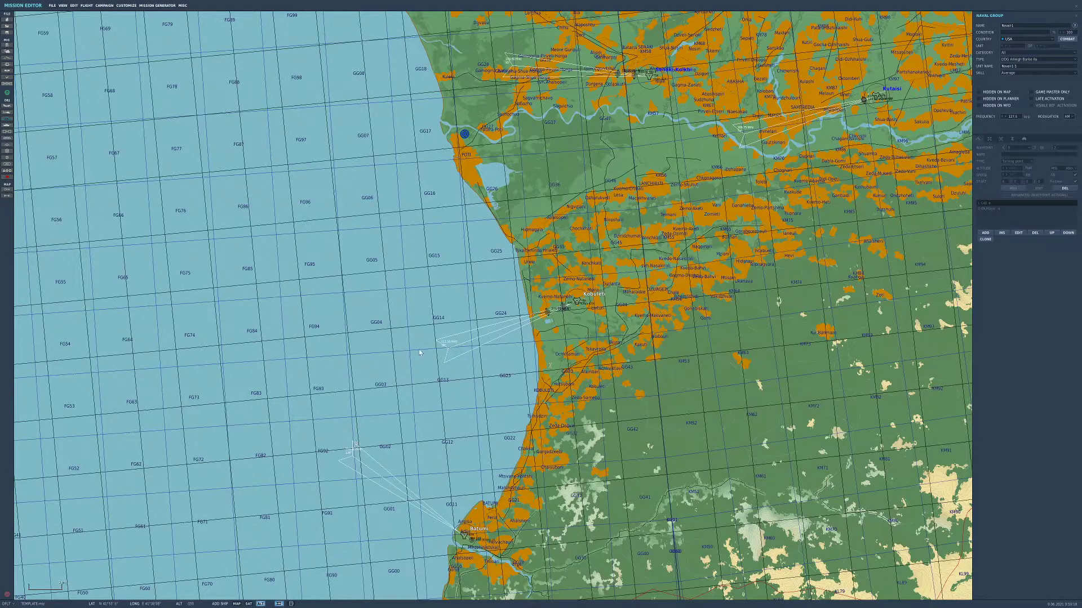
click(419, 348)
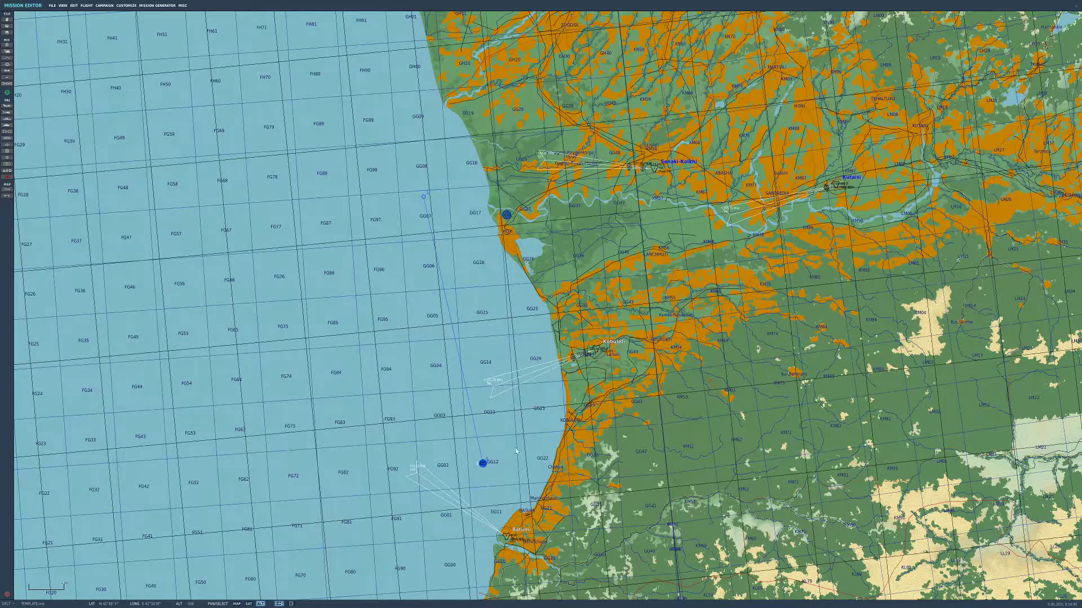
Step: Select the destroyer group and add a new Perform Task entry
click(483, 463)
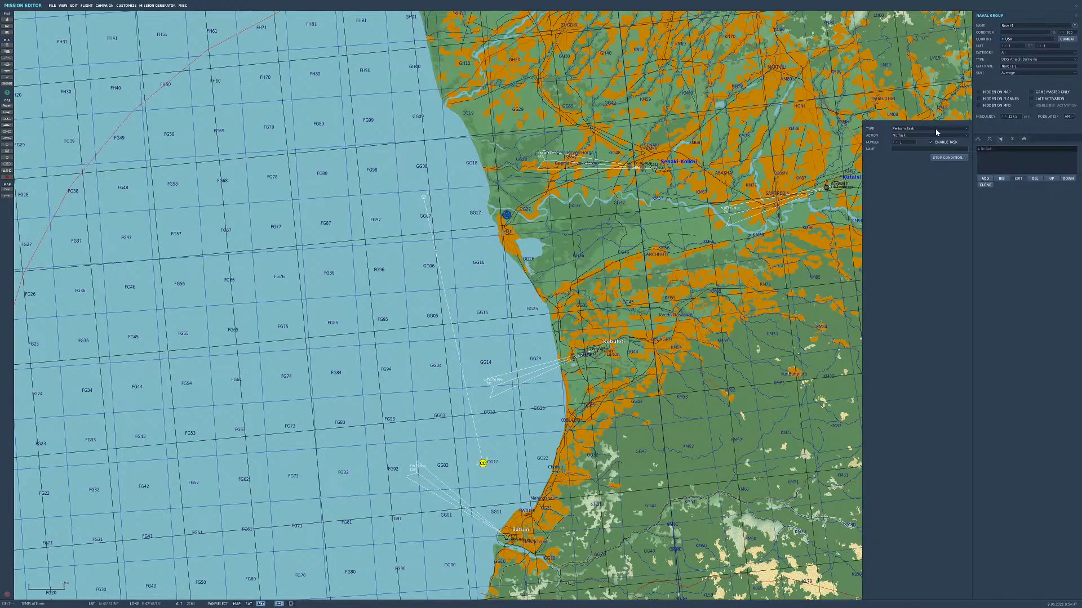
Step: Make the destroyer's task a Fire at Point named Dexter using guided weapons
click(928, 129)
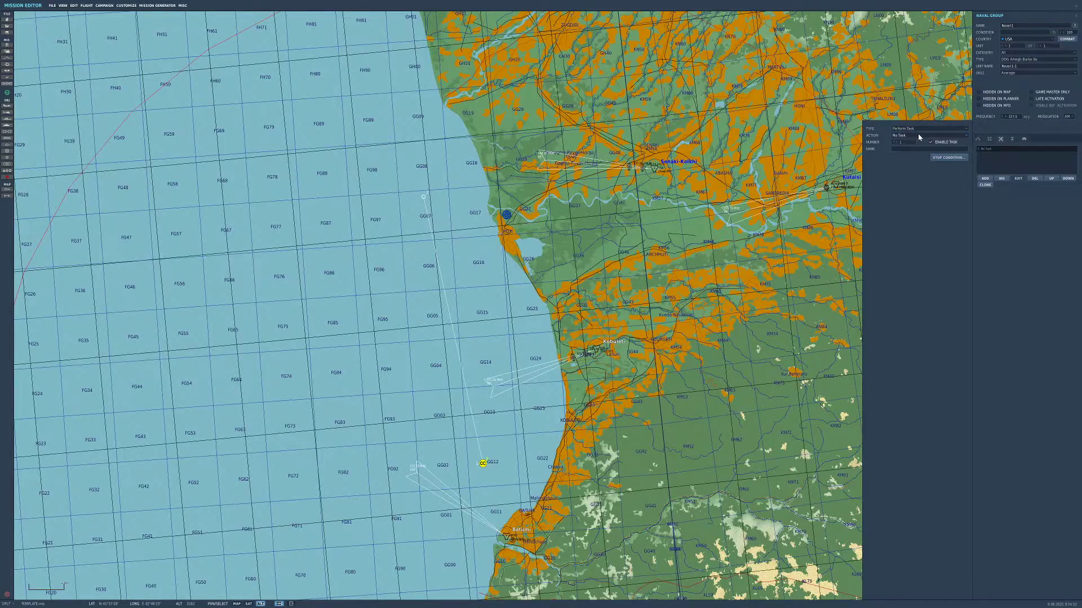
click(928, 135)
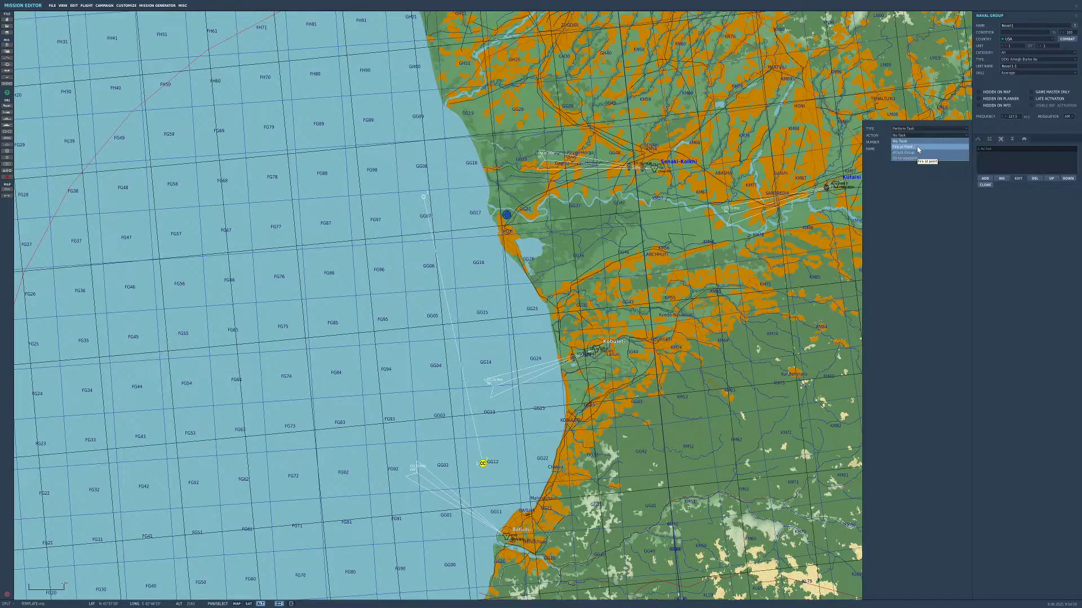
click(903, 146)
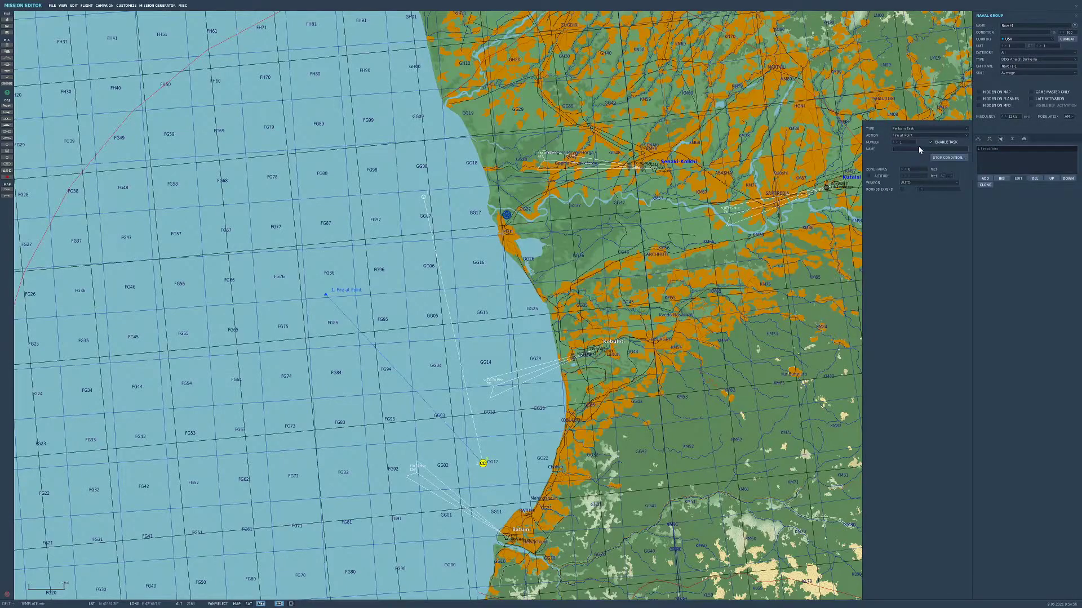
text(Dexter)
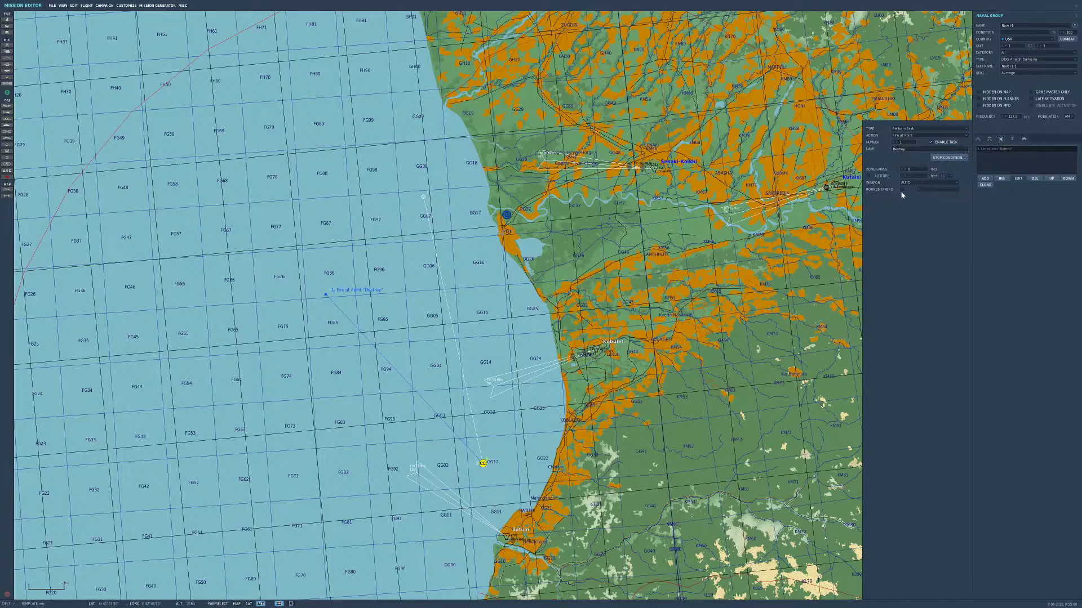
click(928, 182)
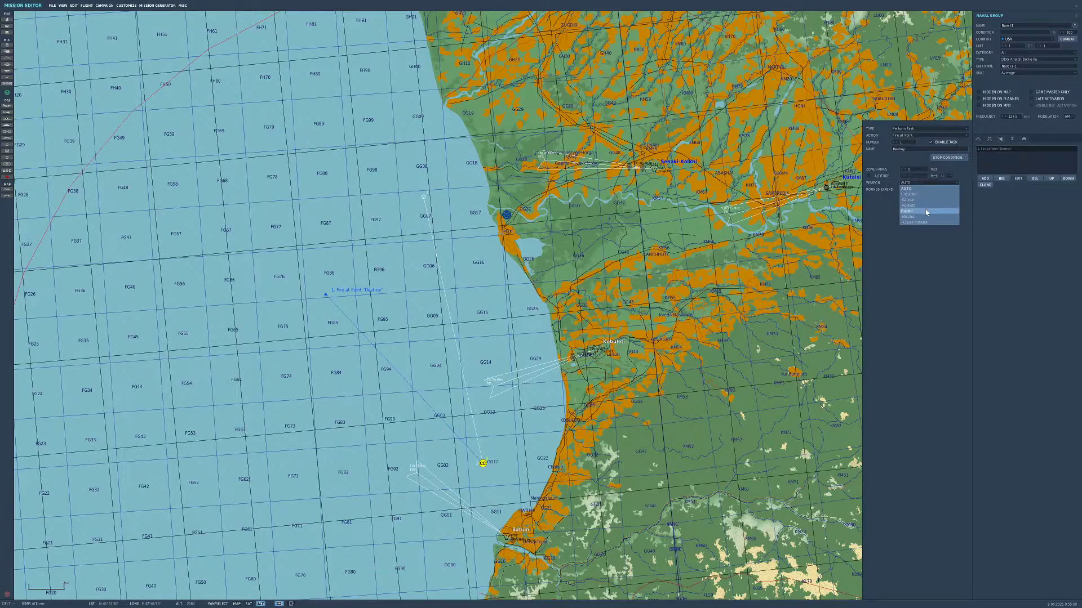
click(907, 210)
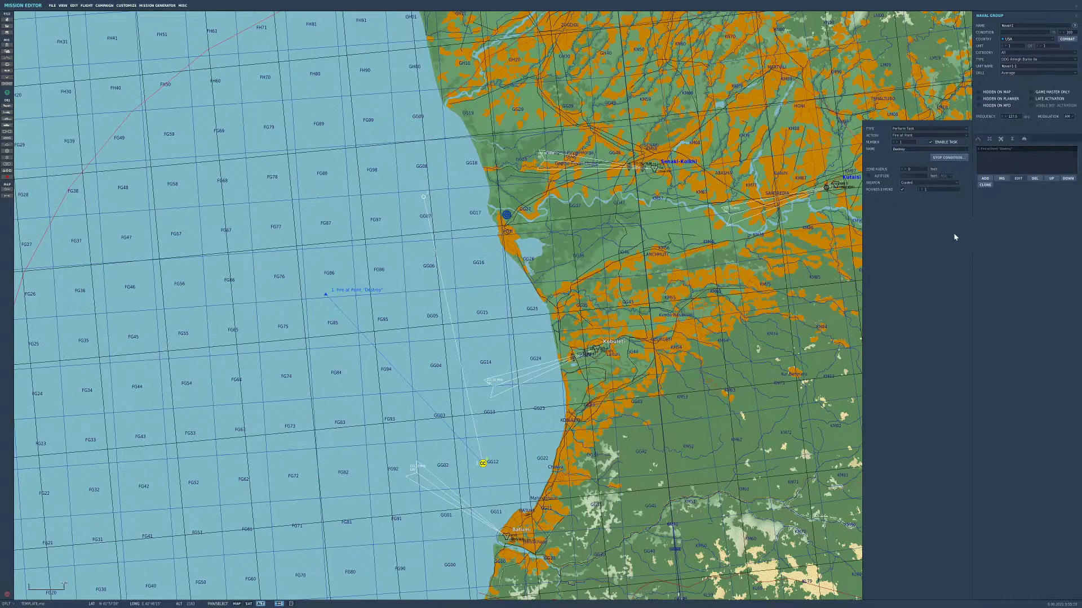
mouse_move(999, 215)
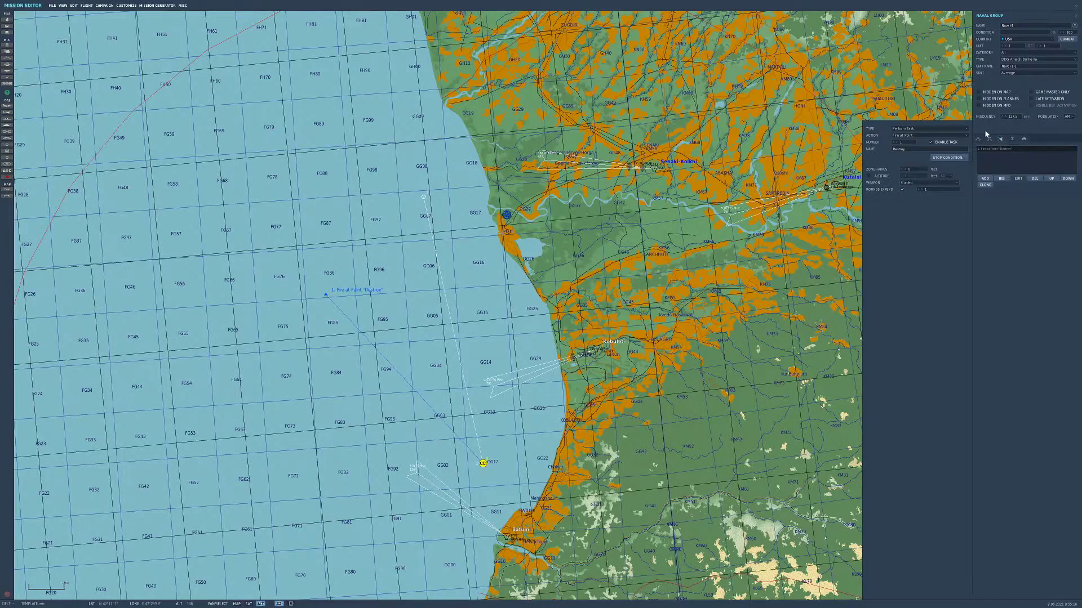
mouse_move(516, 247)
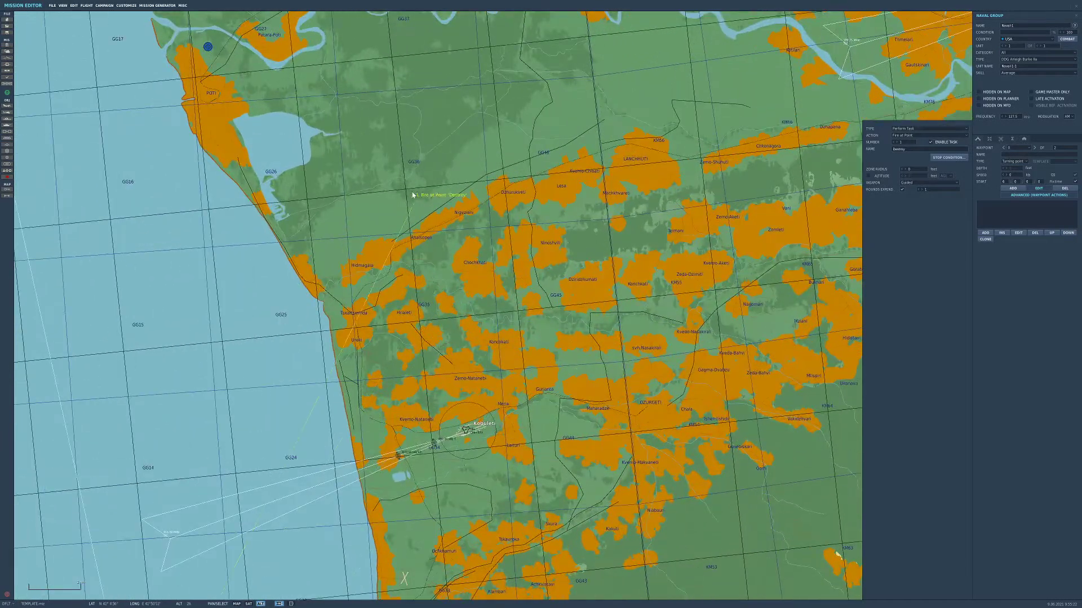
Step: Zoom into the Senaki-Kolkhi airfield parking stands beside the runway
scroll(down, 3)
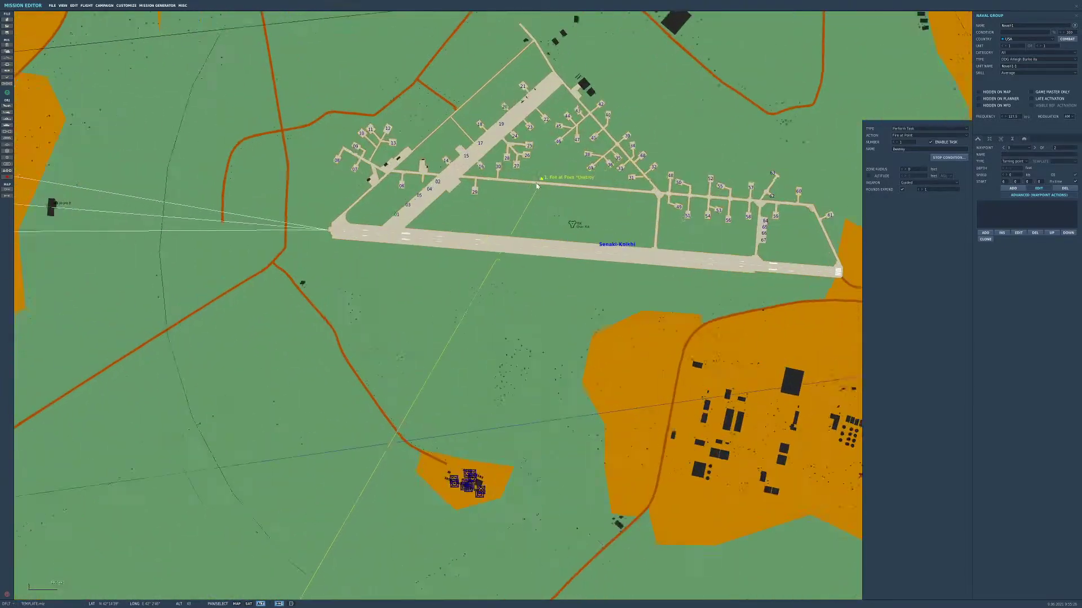
scroll(up, 3)
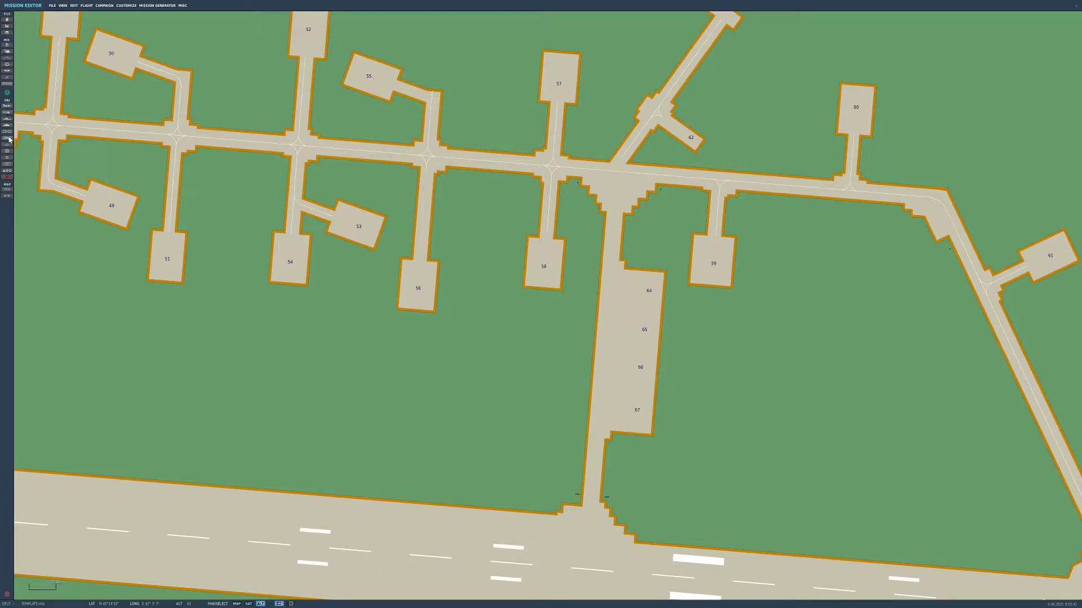
Step: Park a static Russian An-30M plane on Senaki-Kolkhi stand 66
click(642, 347)
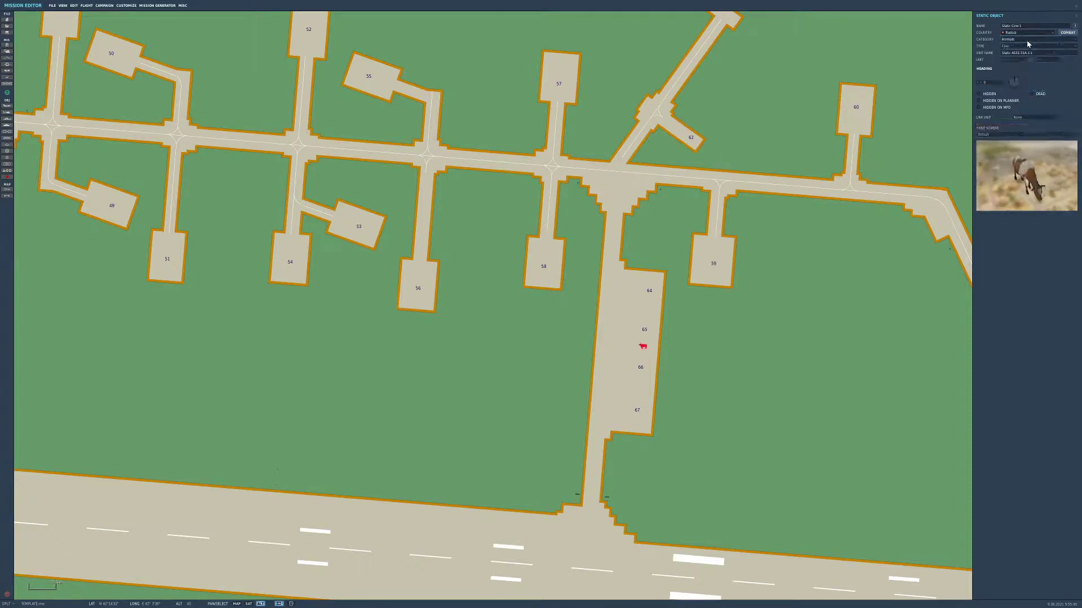
click(1027, 39)
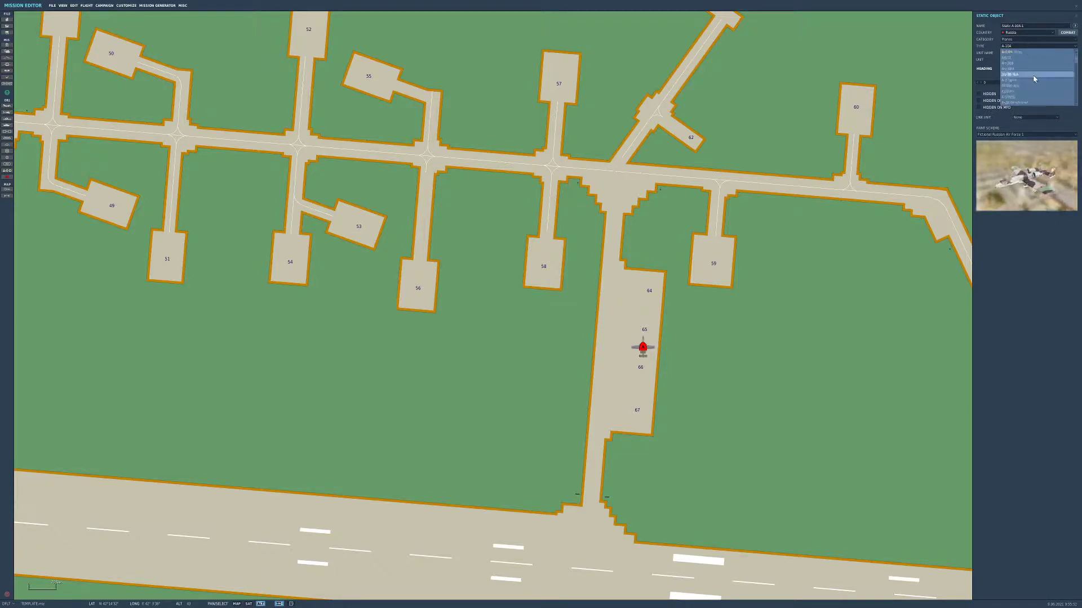
click(1033, 74)
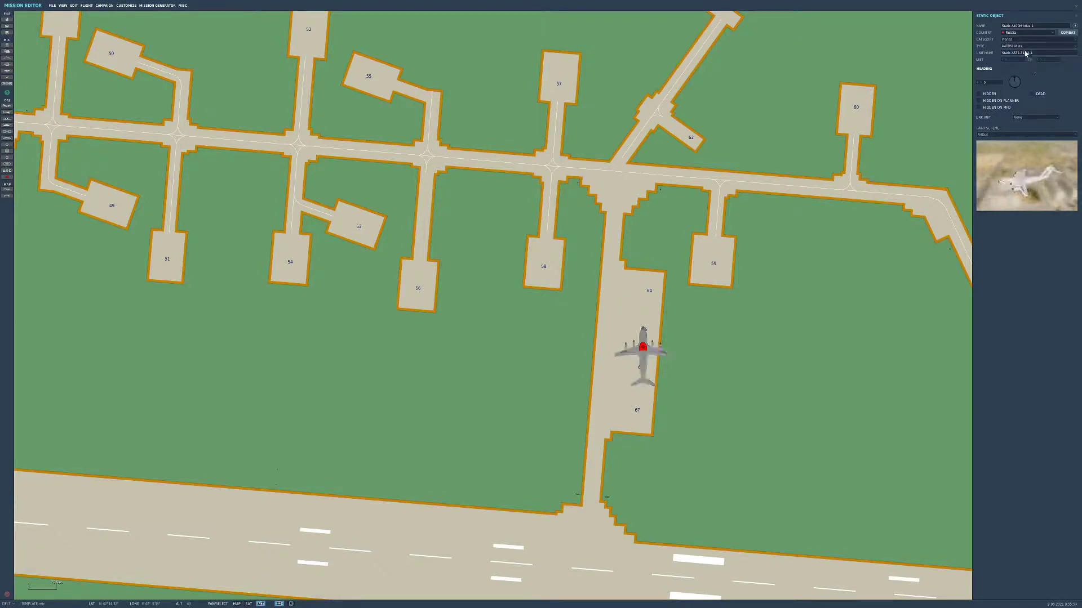
click(1035, 53)
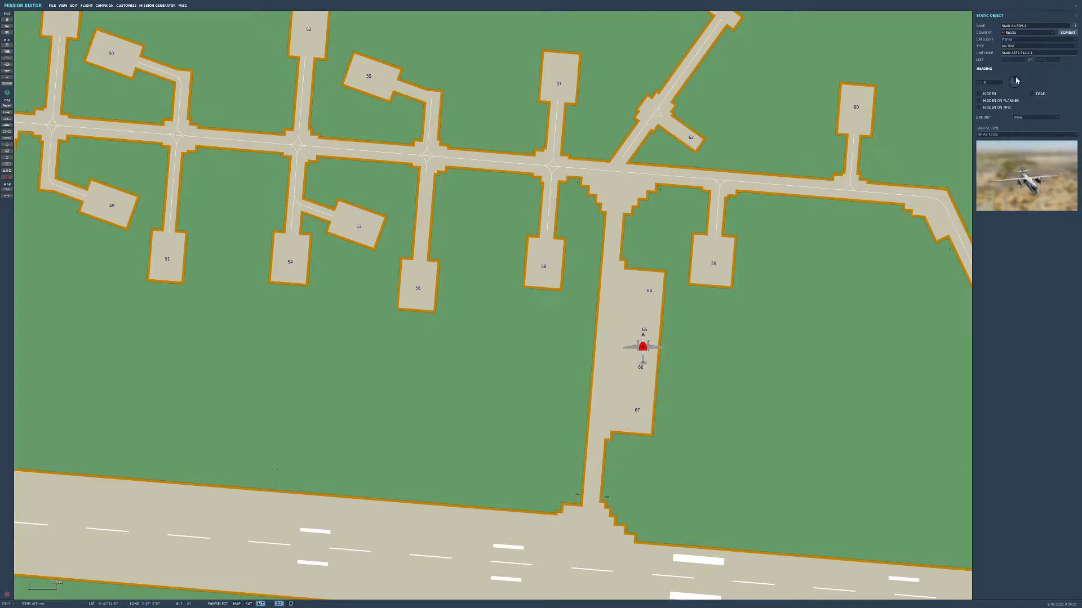
drag(1017, 80, 1013, 80)
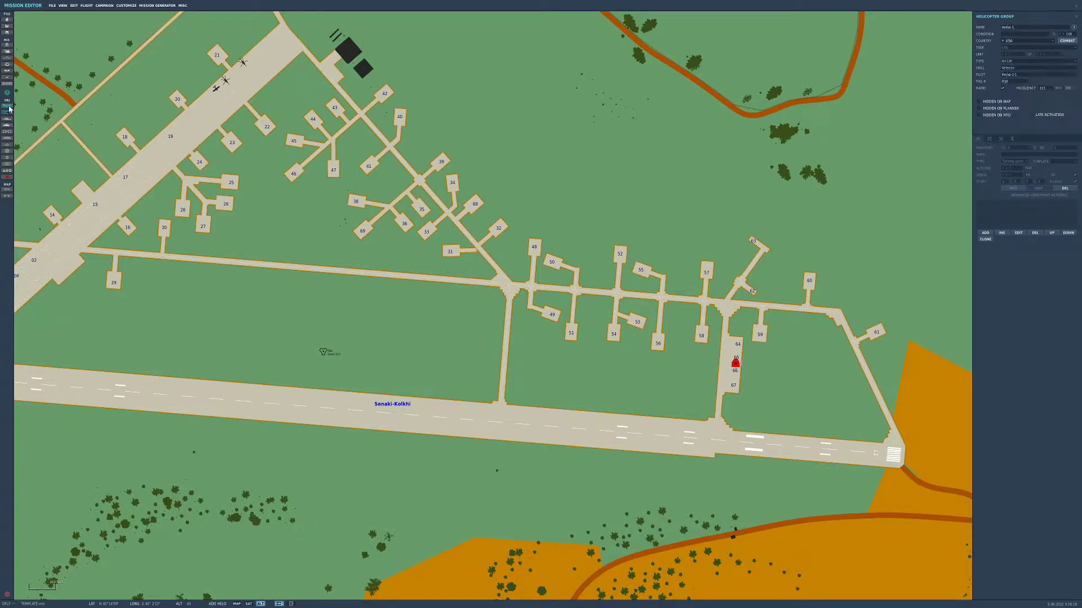
Step: Place a USA AV-8B N/A Harrier group on the grass just west of the An-30
click(1014, 67)
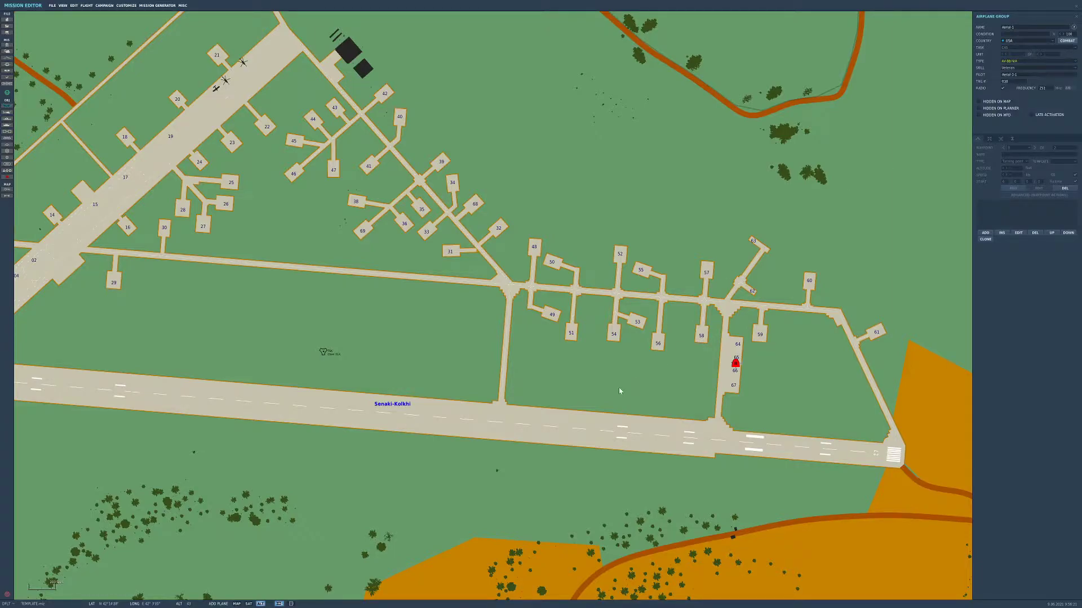
click(618, 387)
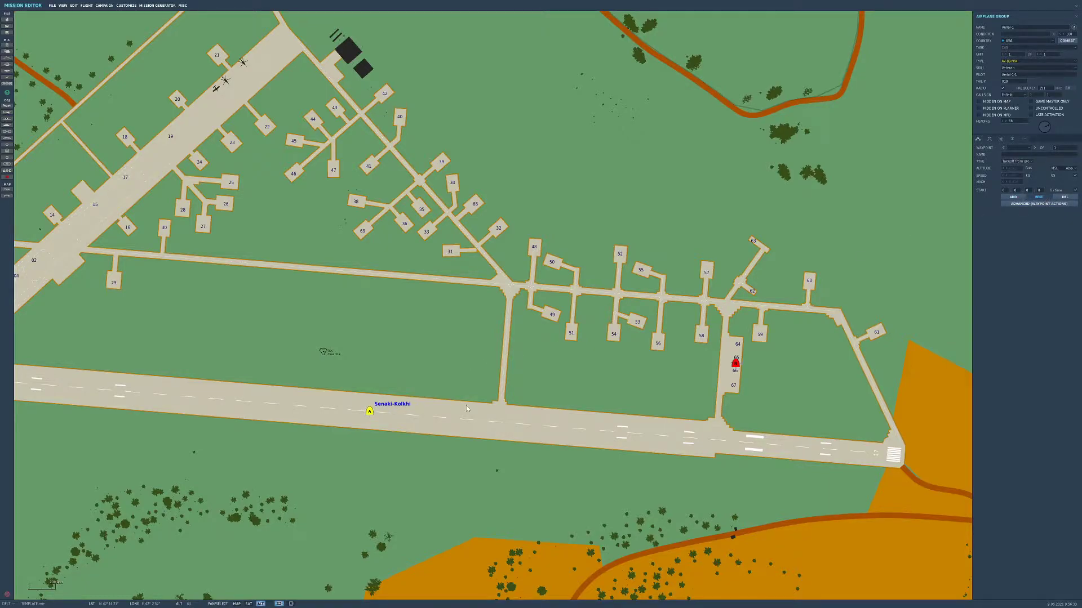
drag(369, 412, 678, 363)
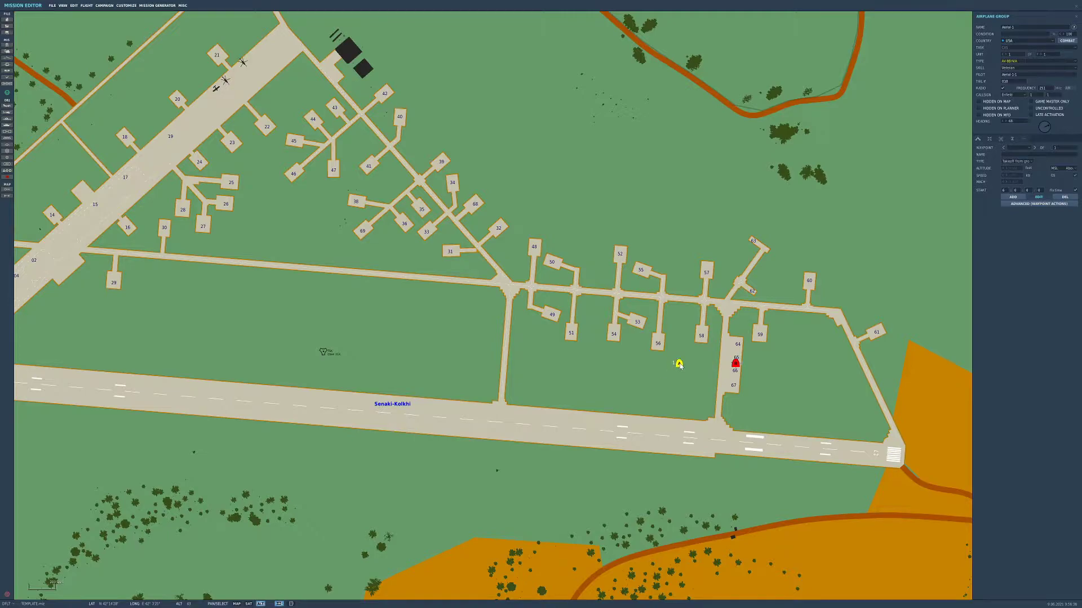
click(679, 363)
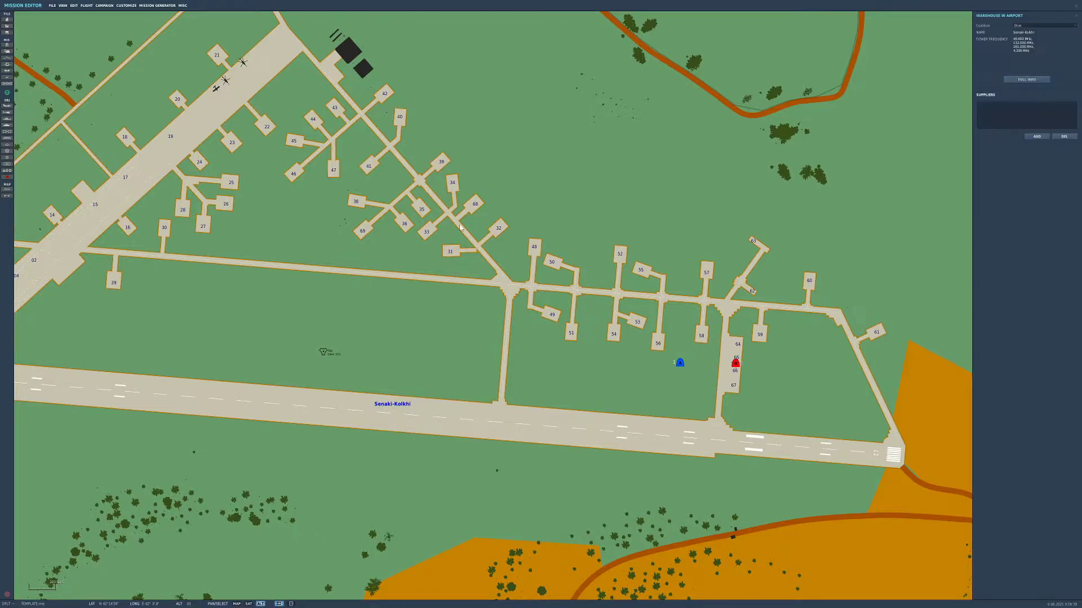
Step: Move the destroyer's Dexter Fire at Point target directly onto the parked An-30
click(680, 362)
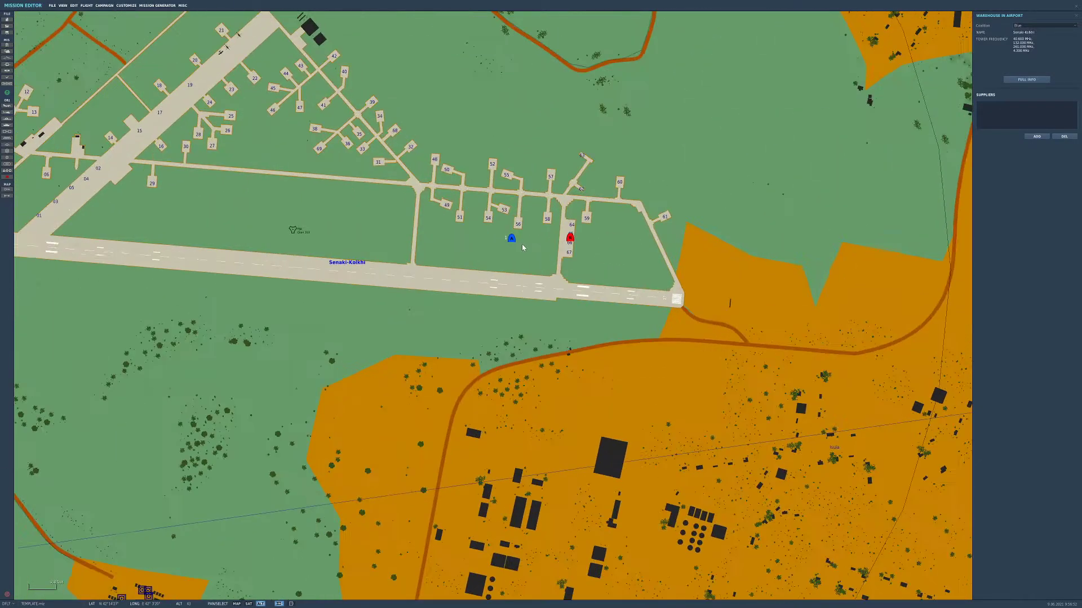
scroll(down, 3)
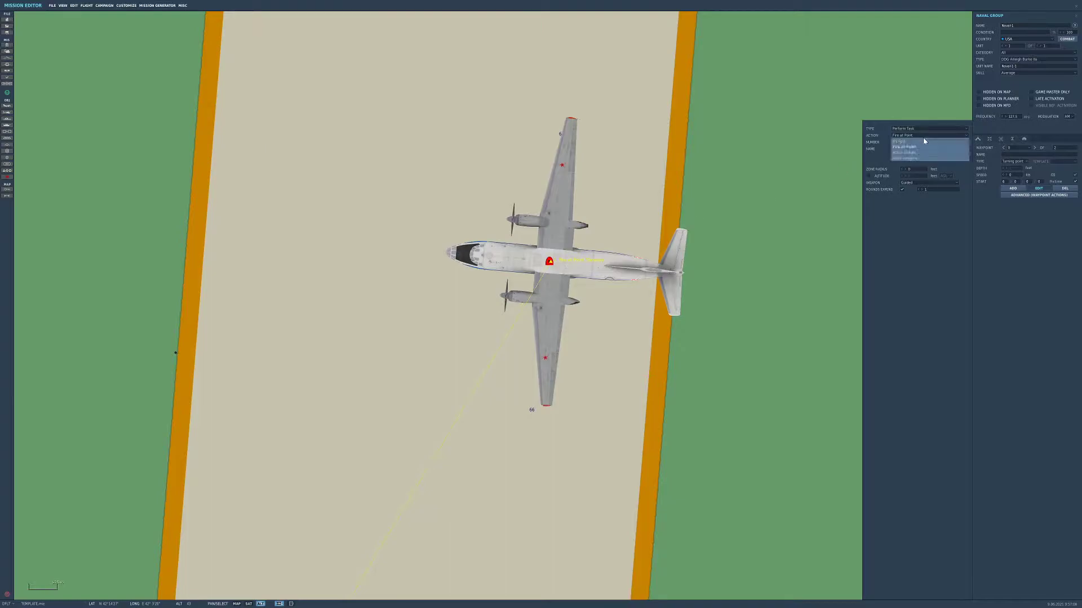
click(904, 142)
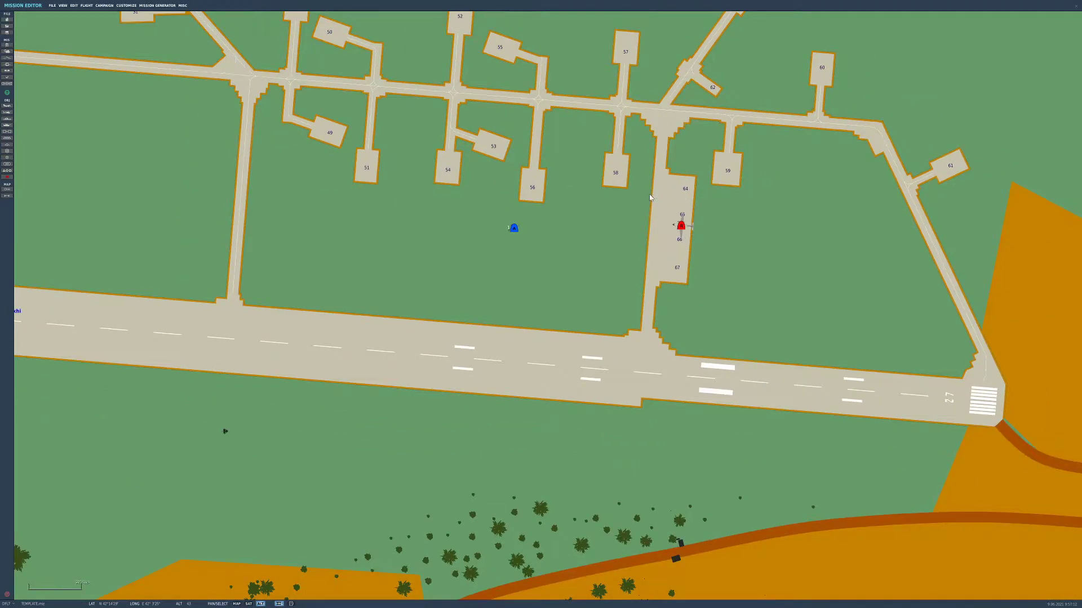
Step: Create a ONCE trigger named Radio Request in the Triggers panel
scroll(down, 3)
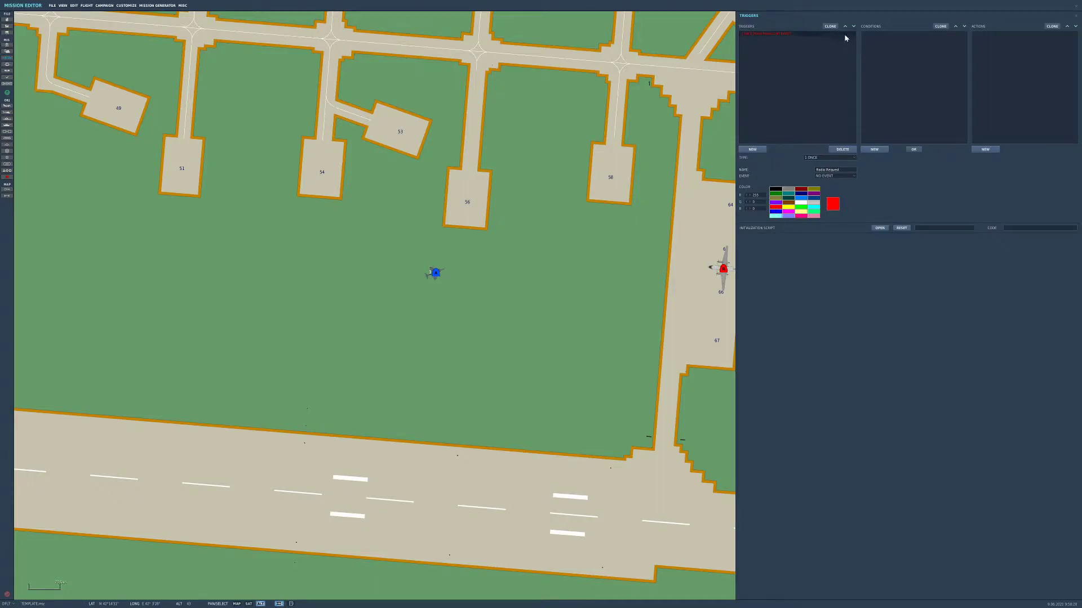
Step: Give the Radio Request trigger a TIME MORE 1 second condition
click(874, 148)
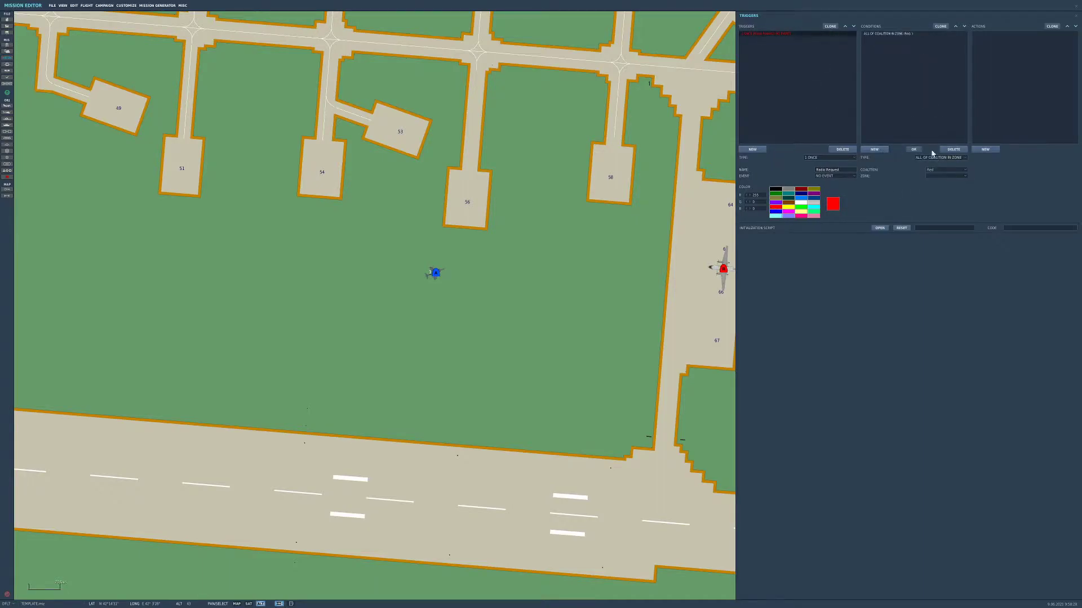
click(964, 157)
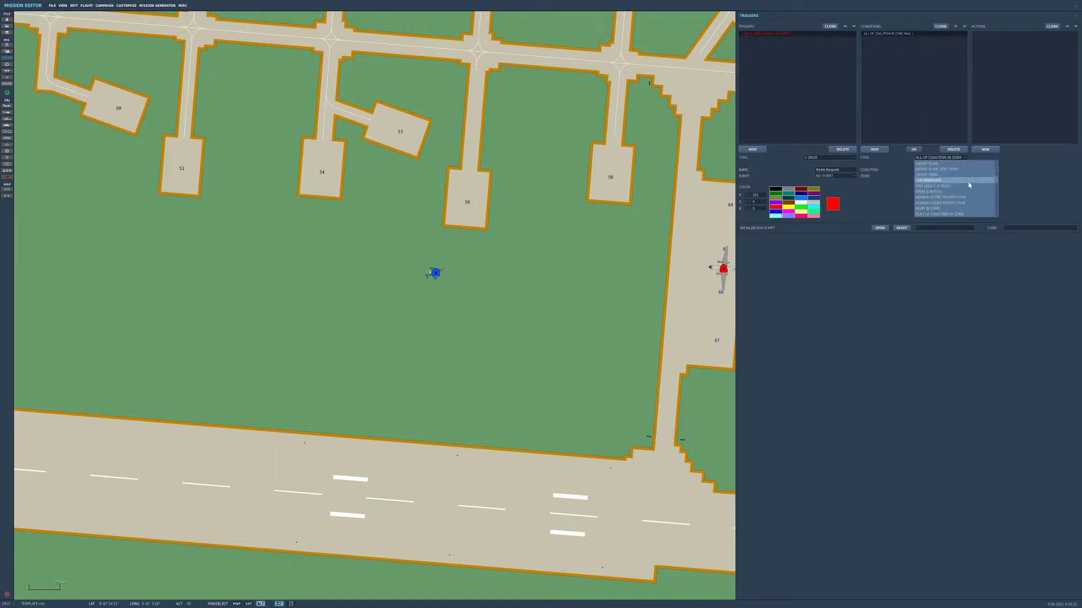
click(931, 181)
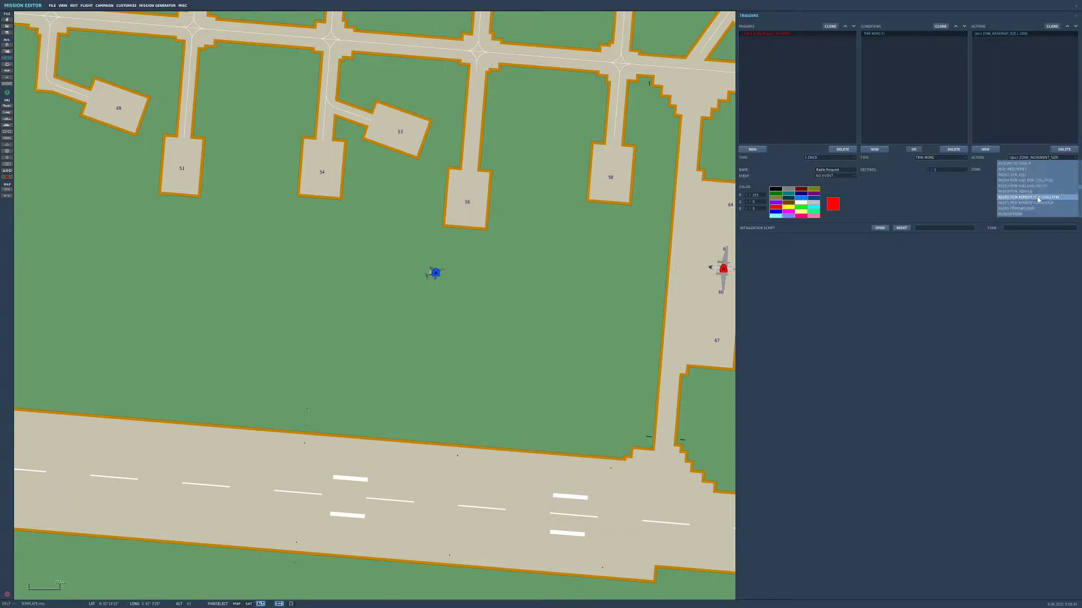
Step: Add Blue's 'Fire at will' radio item action (flag 1, value 1) and a Fire at will trigger
click(1028, 196)
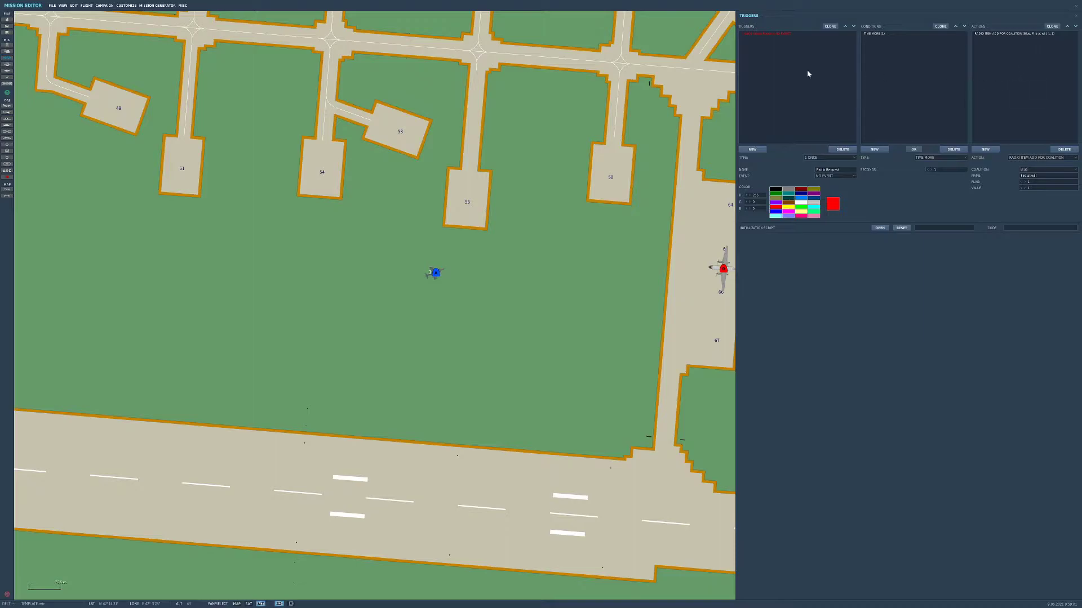
click(765, 32)
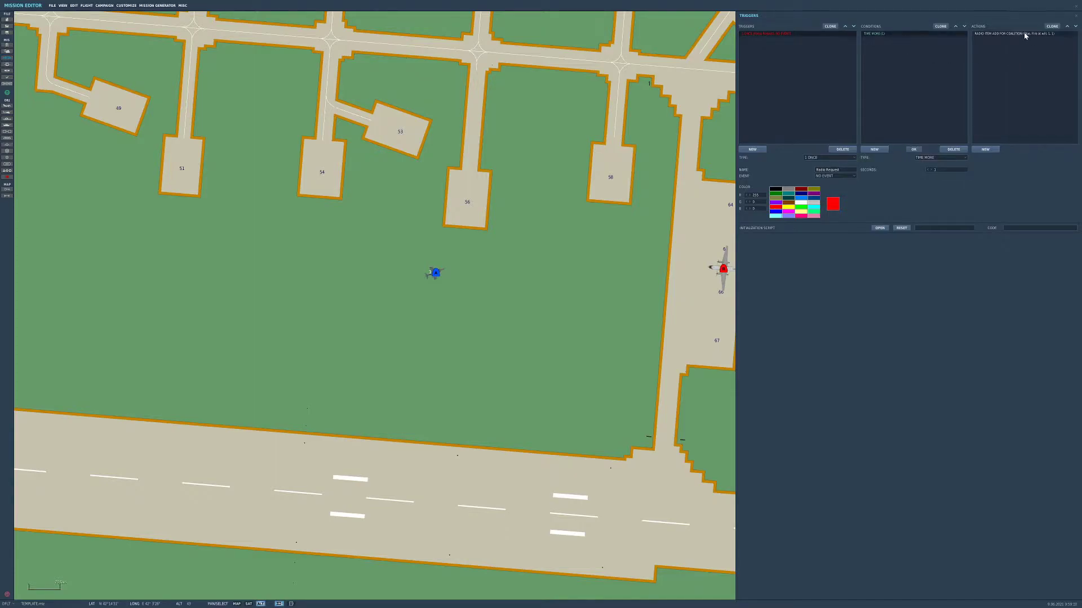
click(1015, 33)
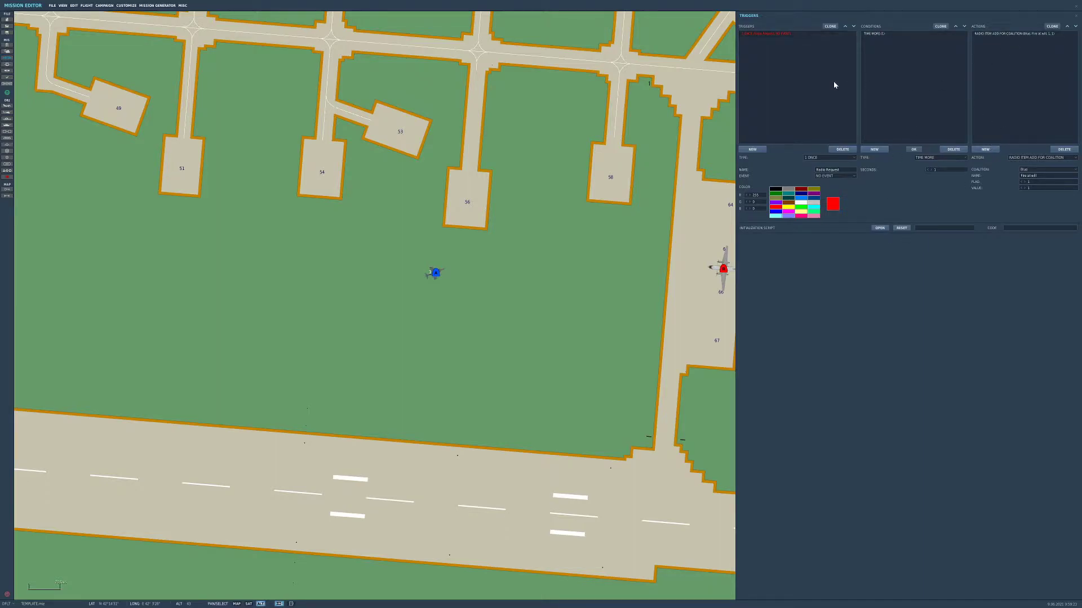
mouse_move(879, 264)
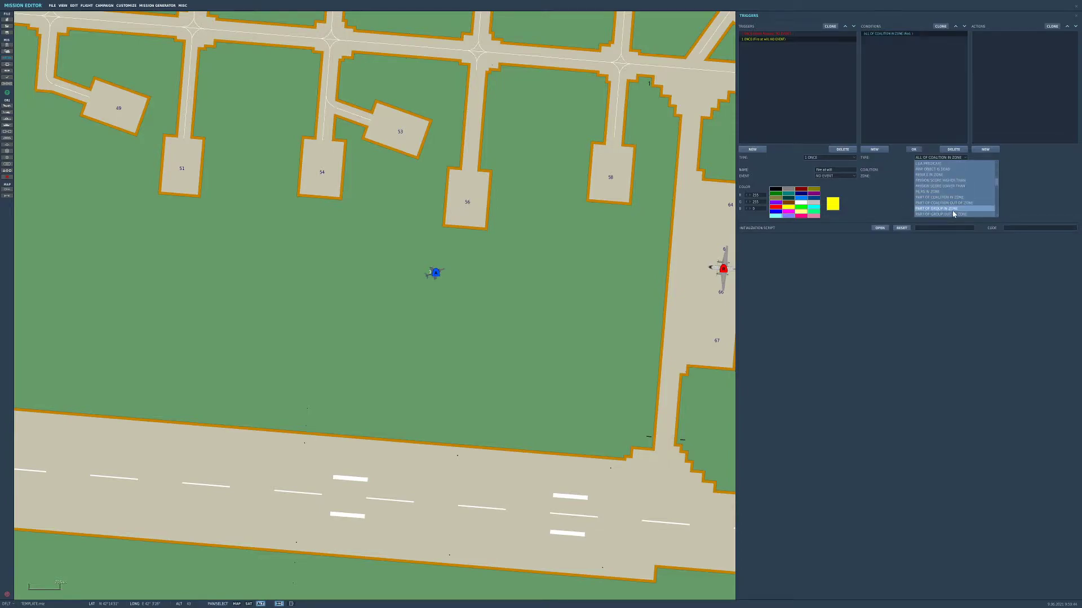
Step: Give Fire at will a FLAG IS TRUE (1) condition and push Naval-1-1's Fire at Point task
click(937, 203)
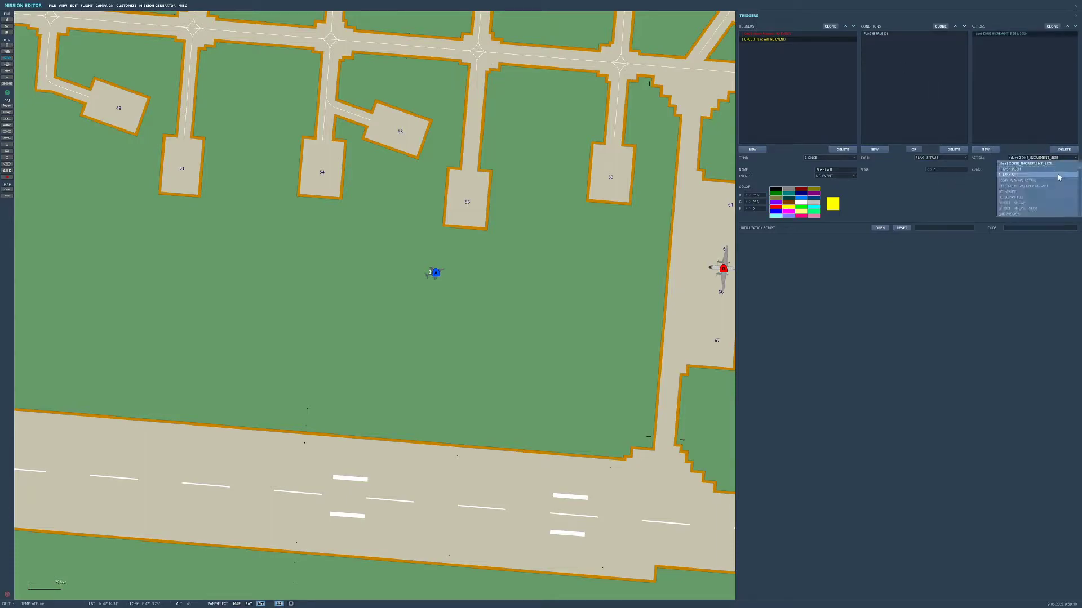
click(1013, 169)
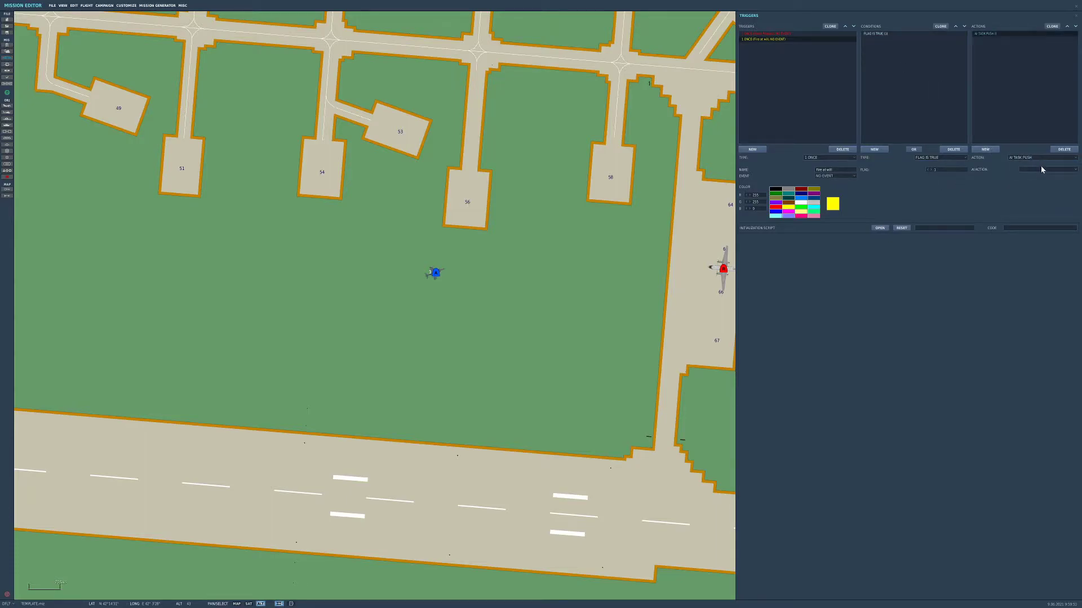
click(1046, 169)
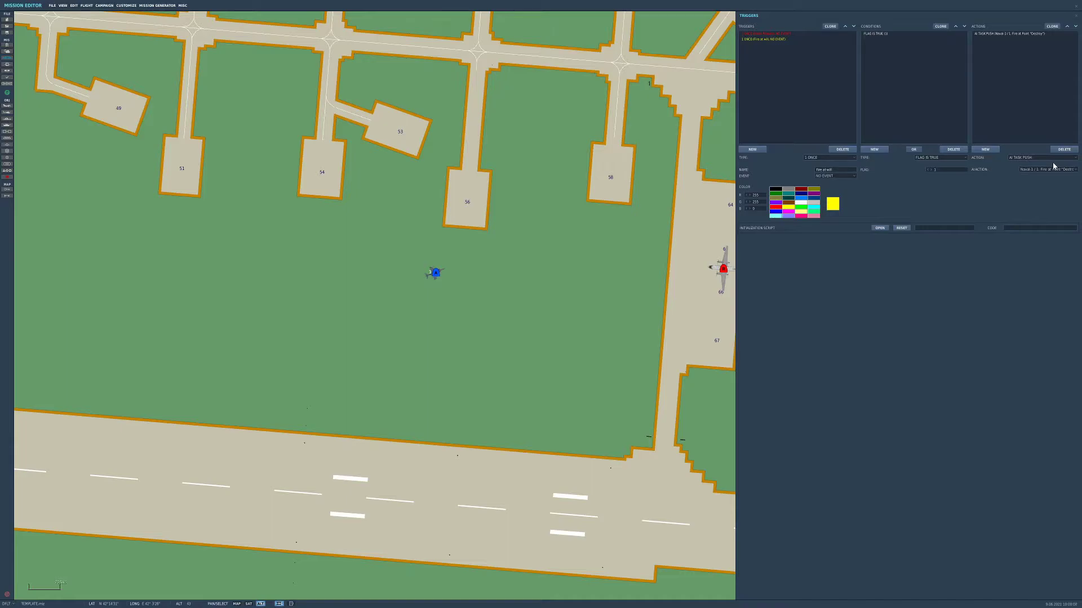
mouse_move(1063, 181)
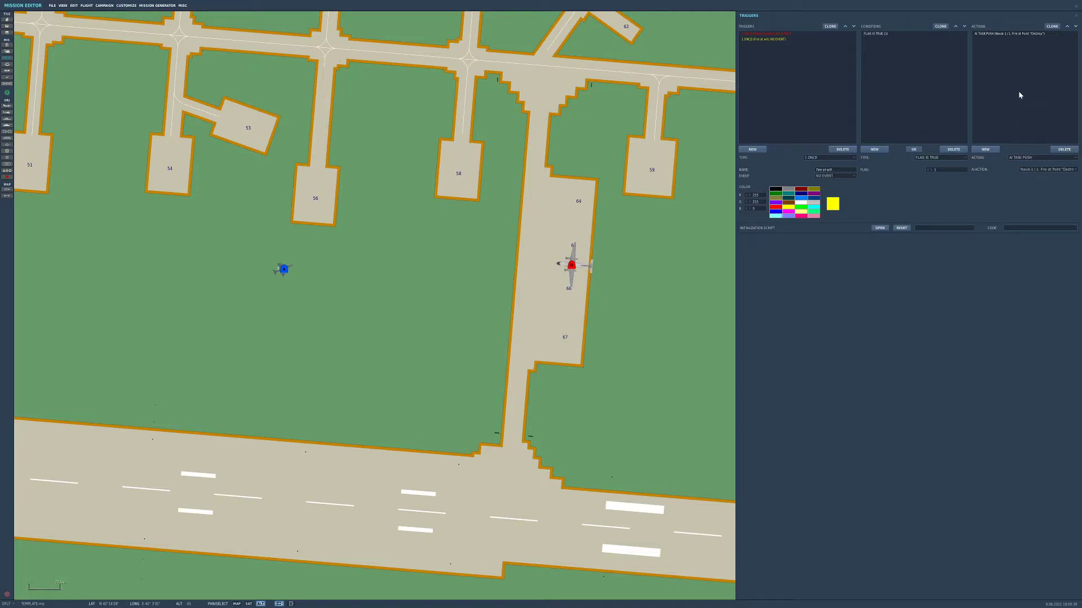
mouse_move(917, 180)
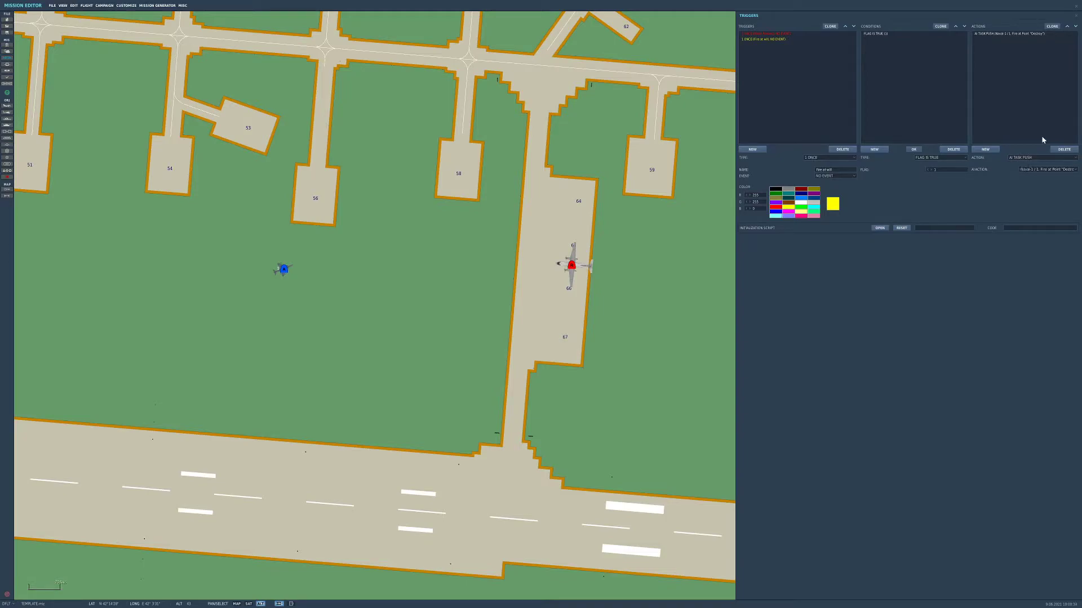
mouse_move(1010, 119)
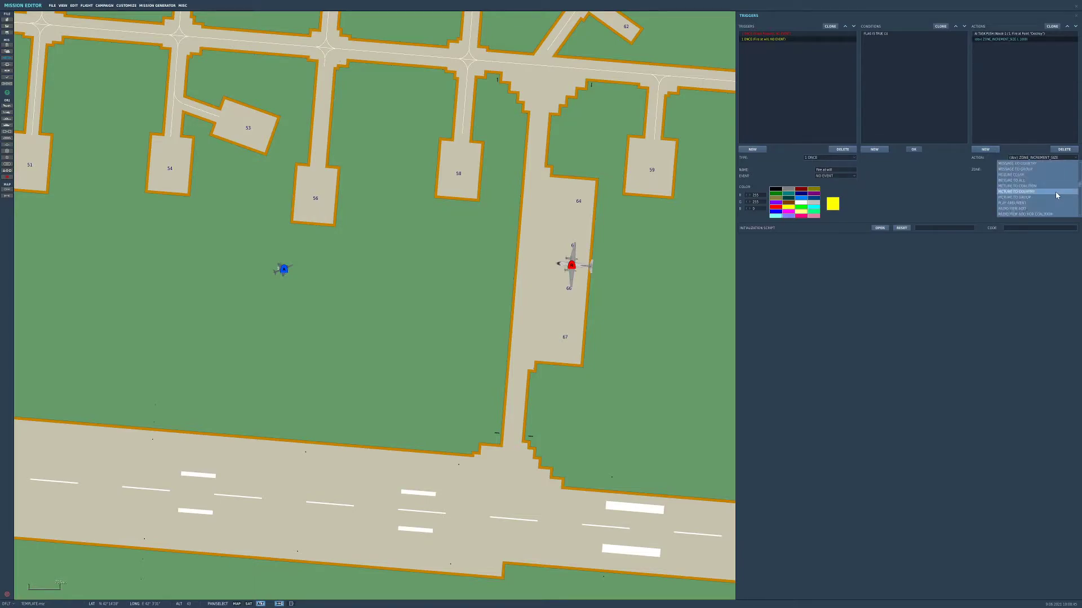
Step: Add RADIO ITEM REMOVE FOR COALITION to the Fire at will trigger, removing Blue's radio item
click(1028, 190)
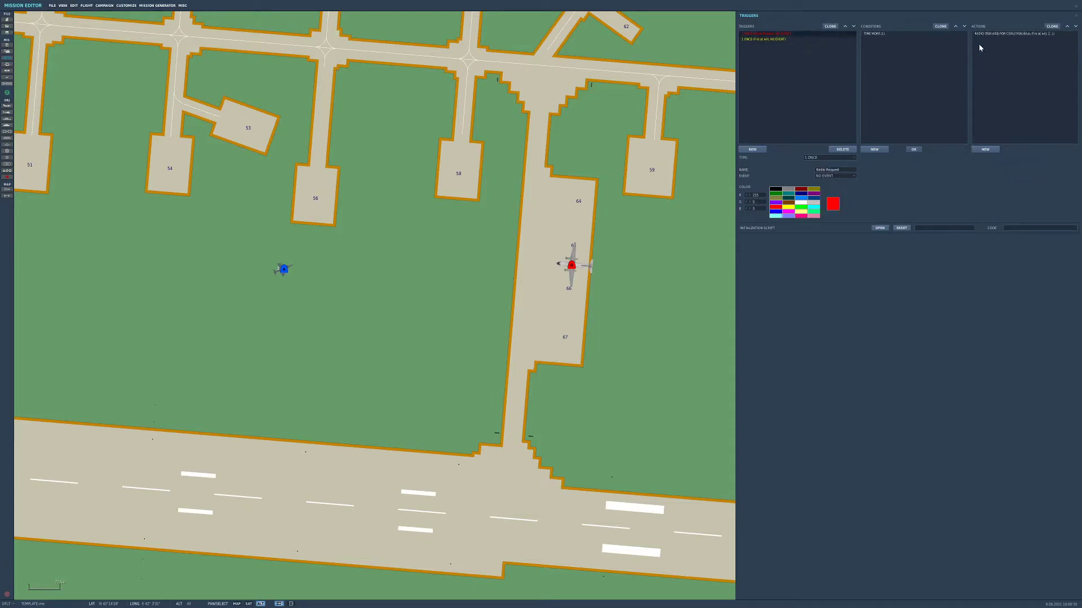
click(1008, 34)
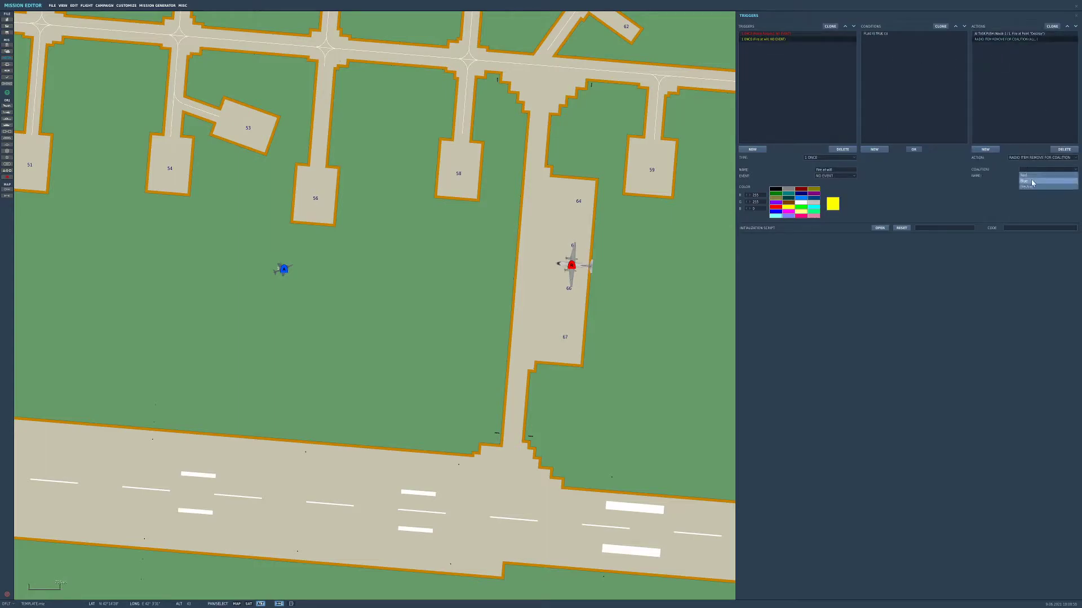
click(1027, 181)
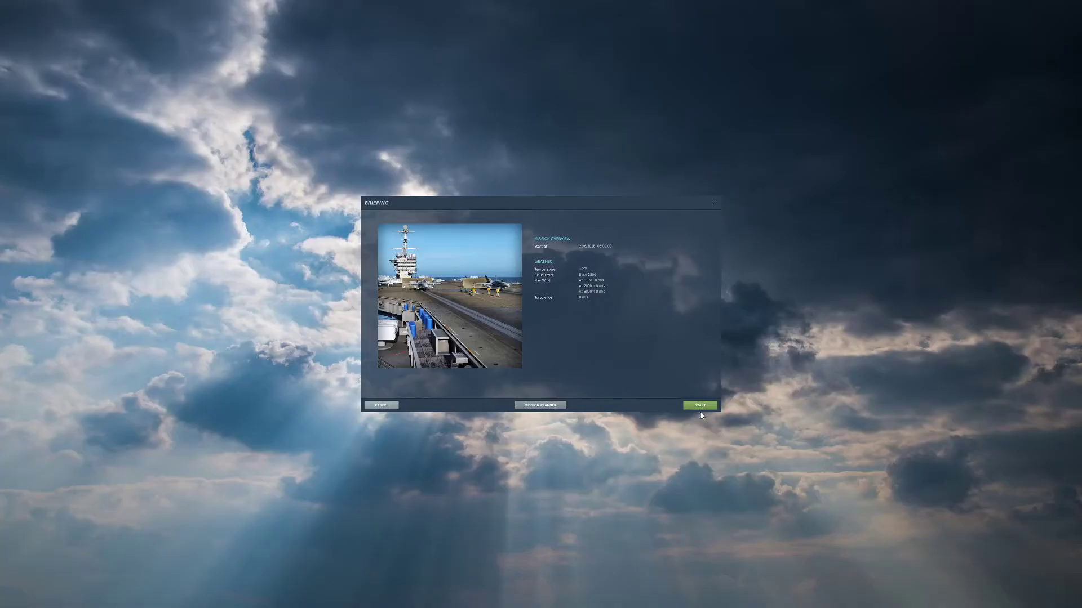
Step: Start and fly the test mission, then return from the debriefing to the Mission Editor
click(699, 406)
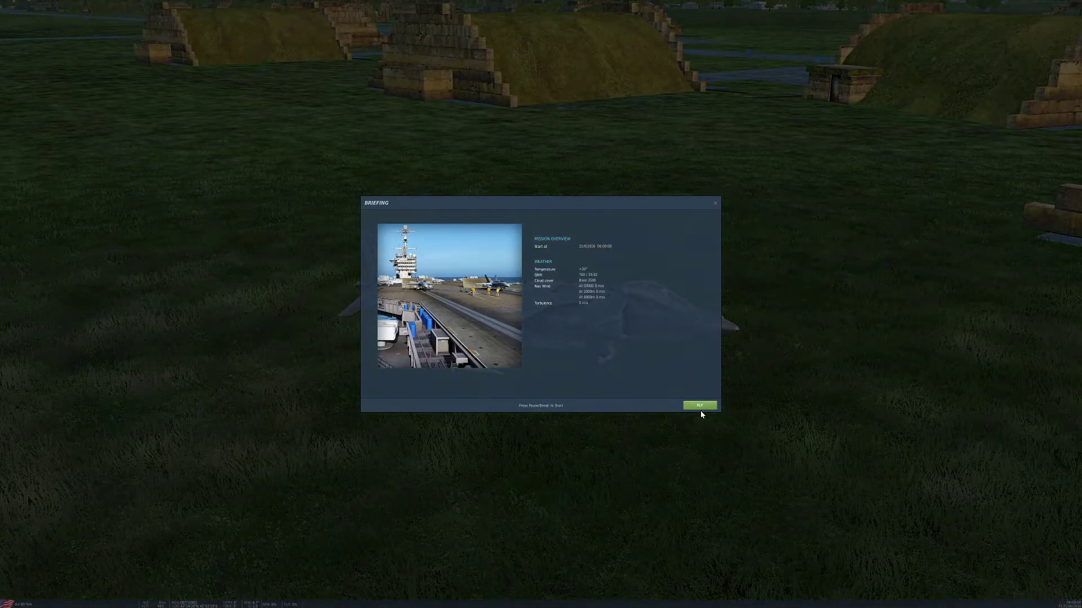
click(699, 405)
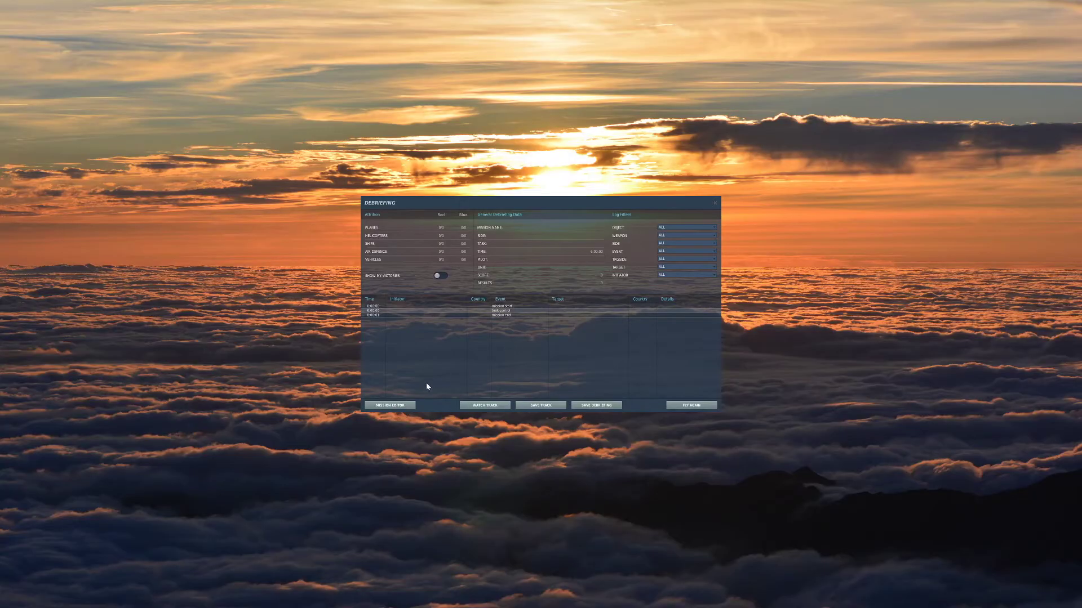
click(390, 405)
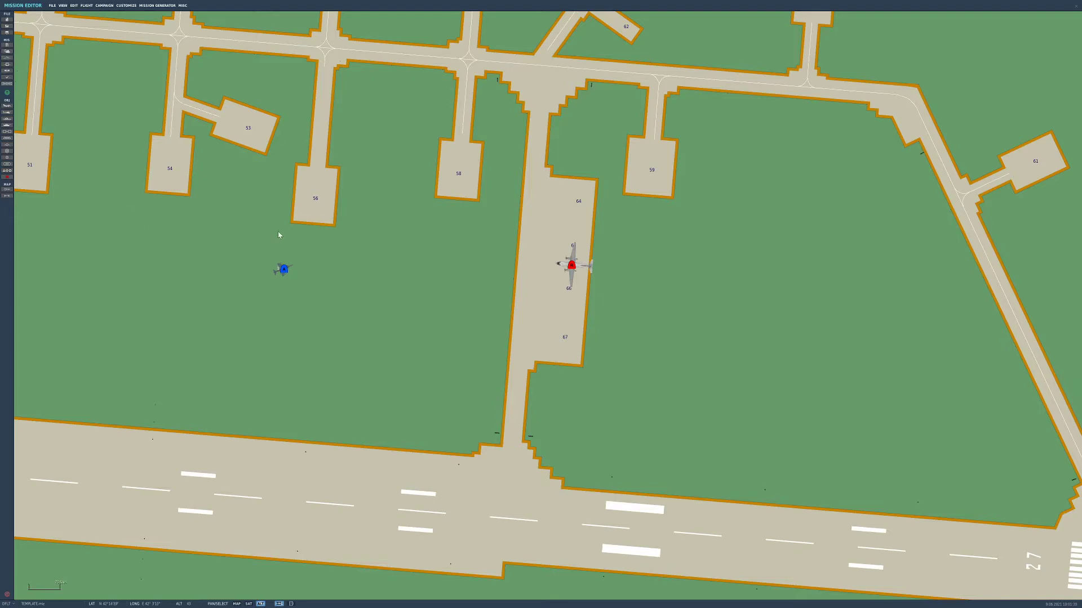
Step: Set the Harrier group's skill to Client, relaunch the mission and confirm the pilot role
click(283, 270)
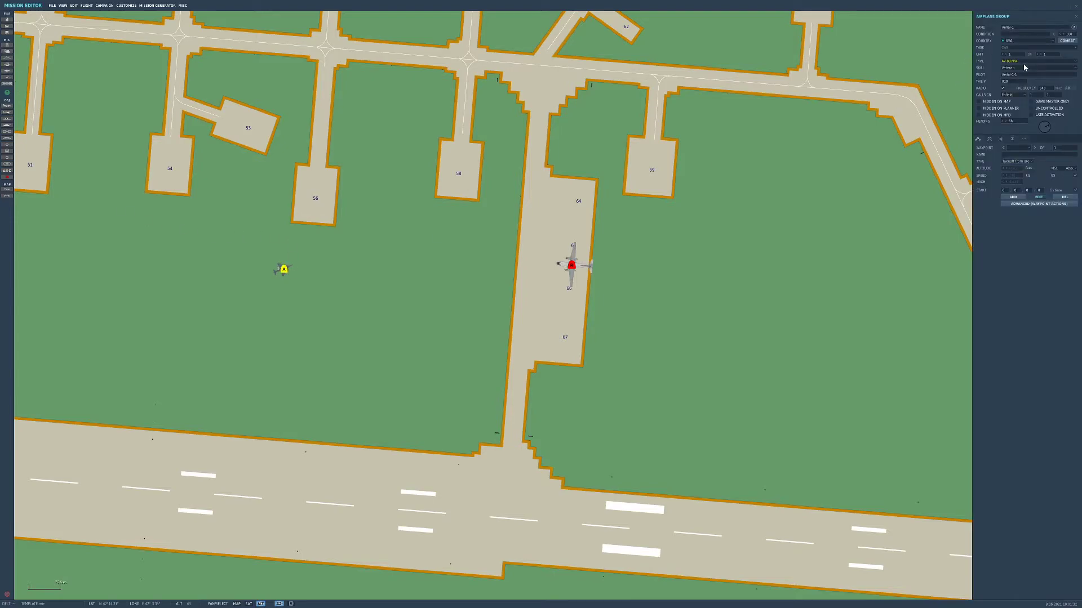
click(1024, 67)
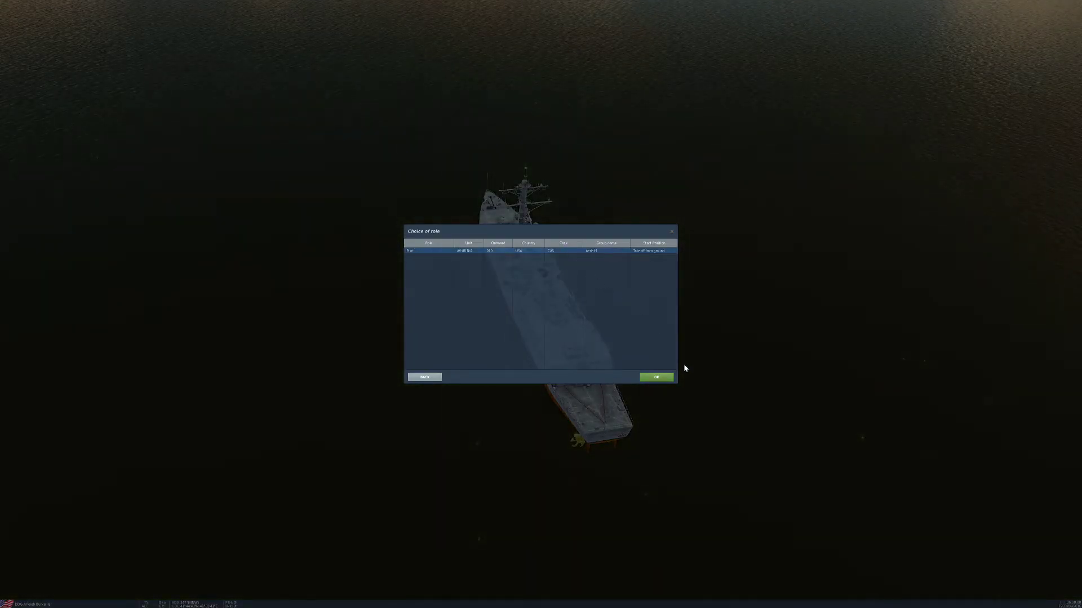
click(655, 377)
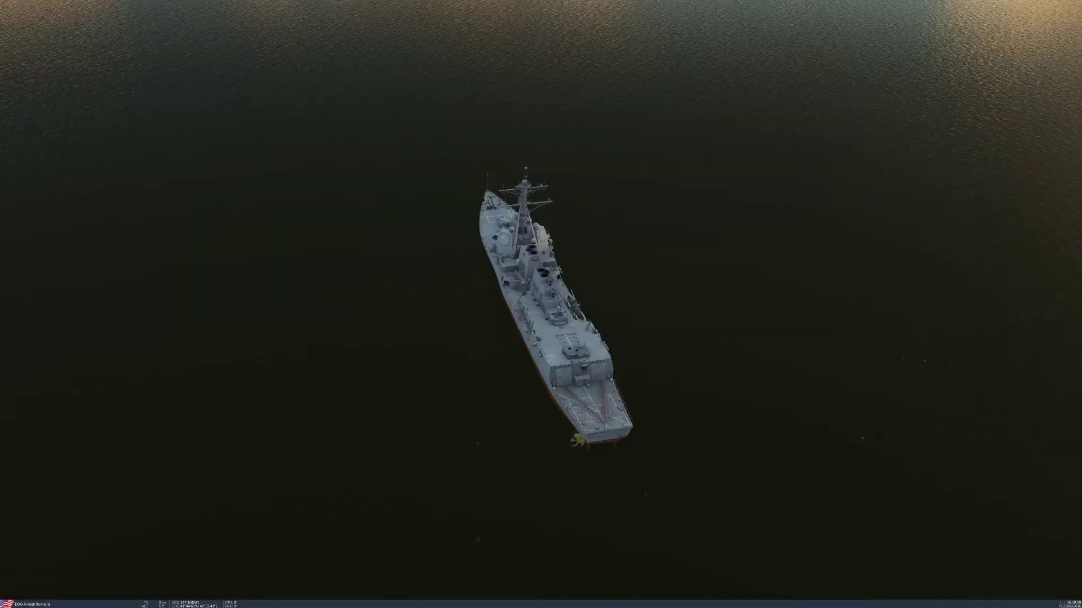